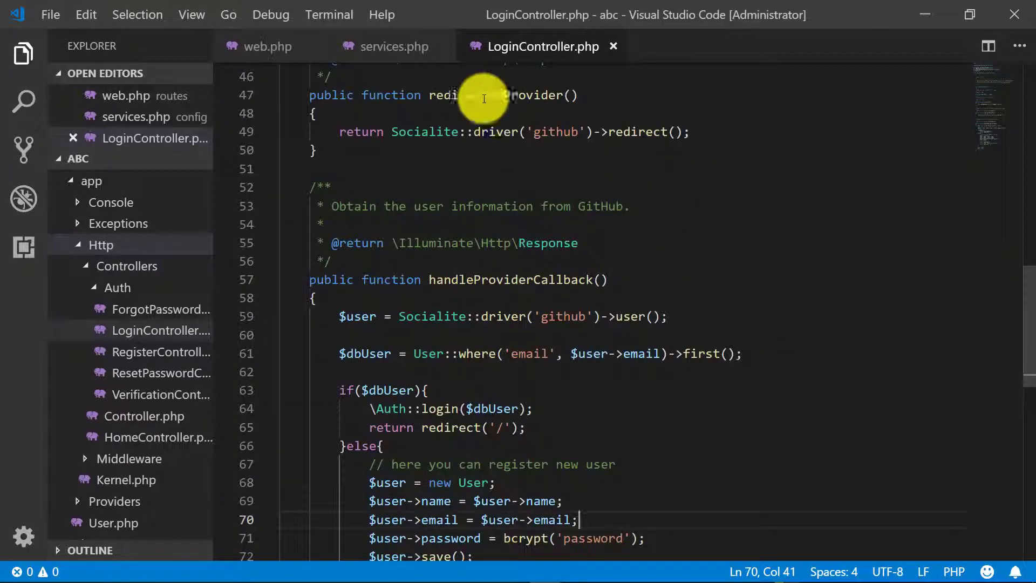
# Switch the LoginController to Socialite::driver('google') and add a 'google' array in services.php.
pyautogui.click(265, 47)
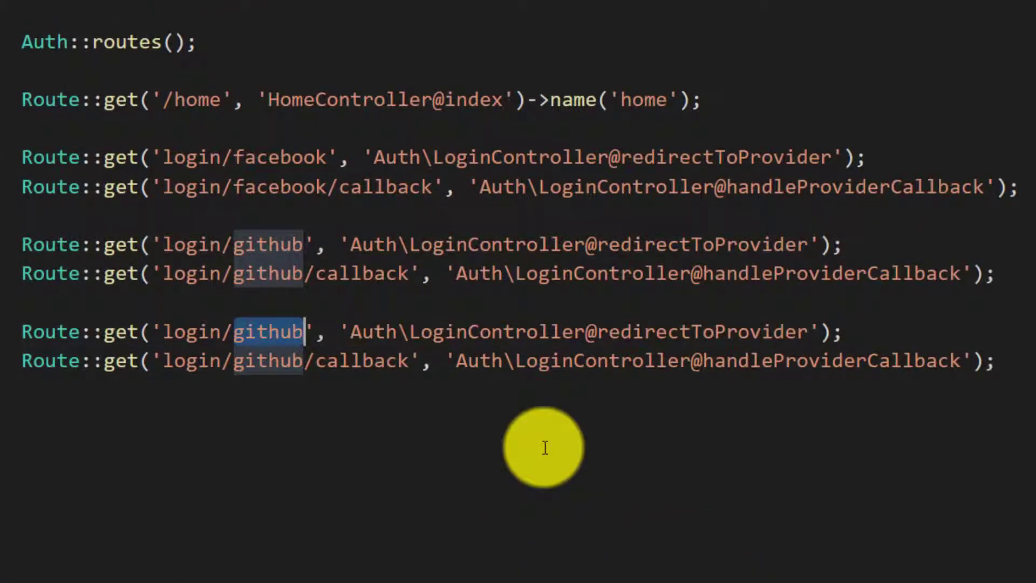
pyautogui.write("google' => [")
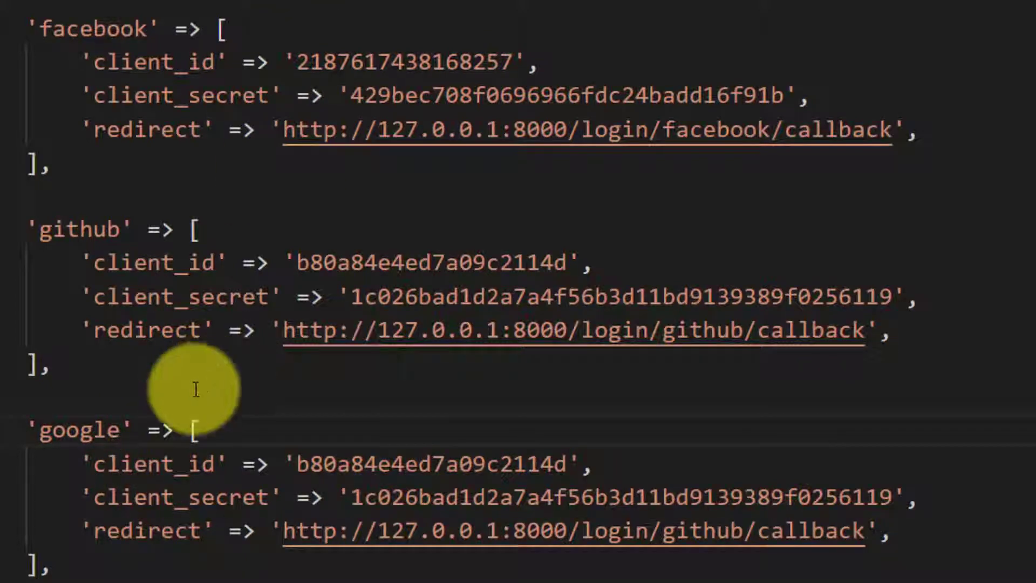
pyautogui.click(544, 47)
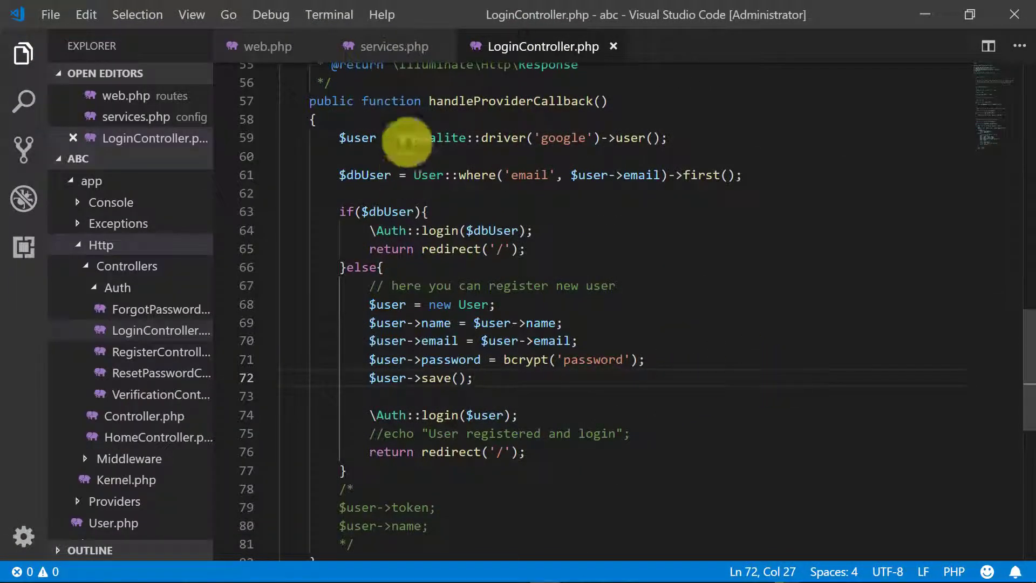
pyautogui.click(394, 46)
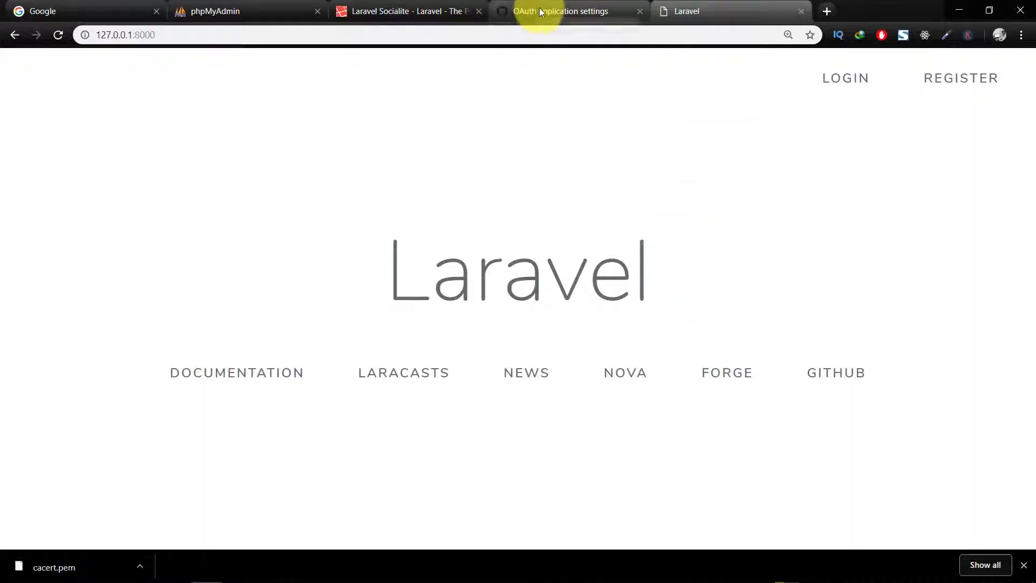
# Navigate the OAuth settings tab to console.developers.google.com.
pyautogui.click(560, 11)
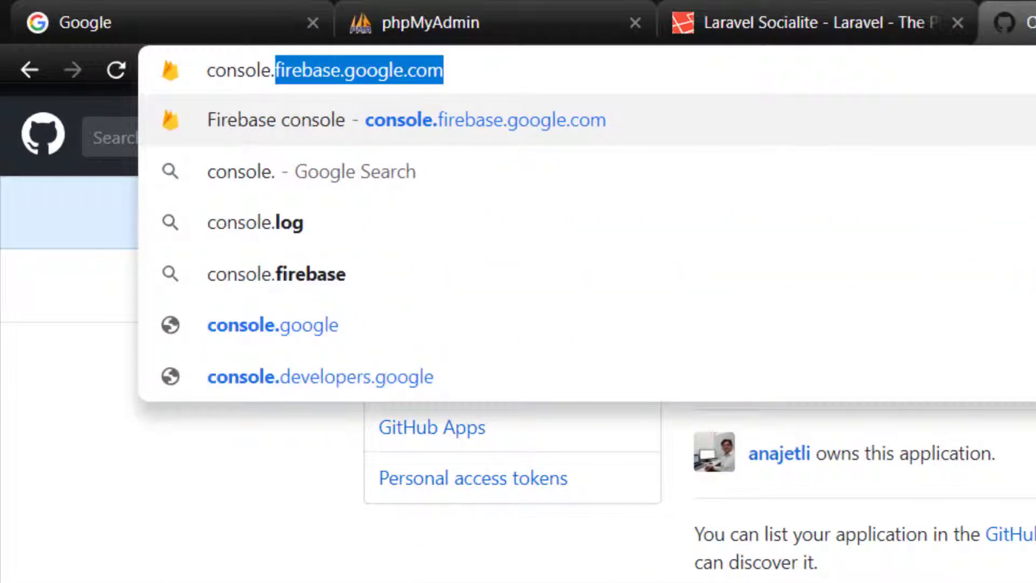
pyautogui.write('console.developer.google.co')
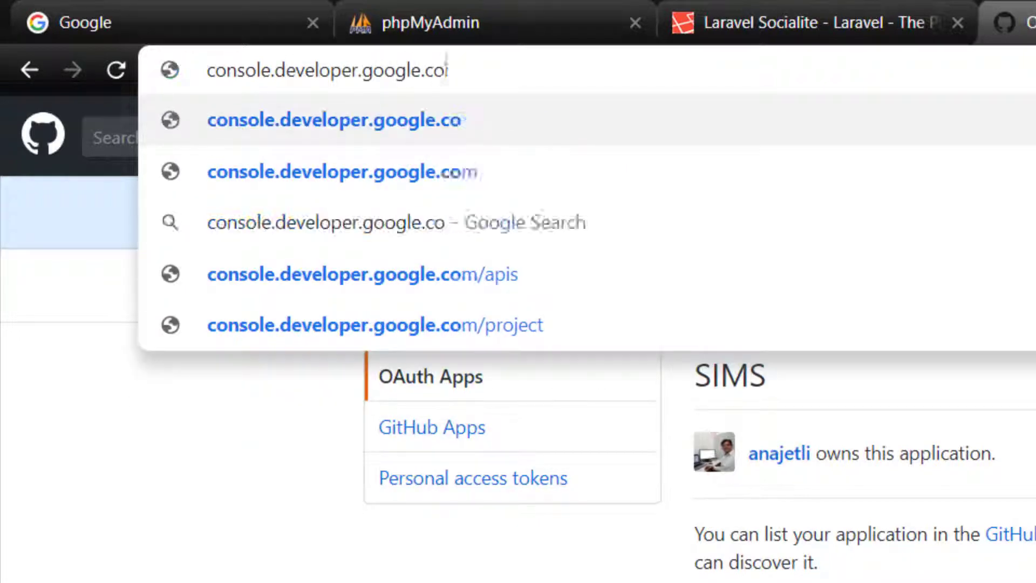
pyautogui.press('Enter')
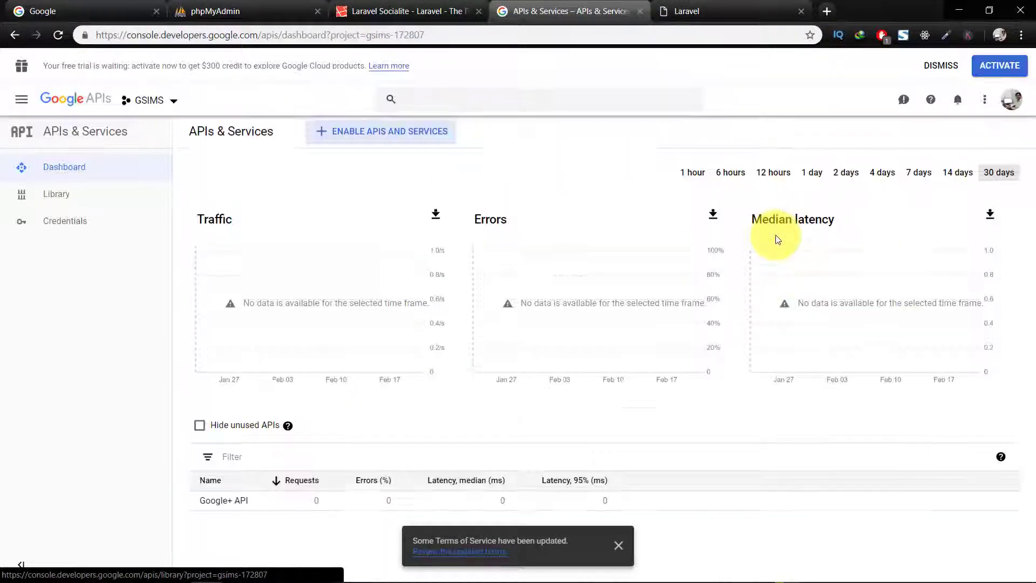
# Open the API Library and scroll to the Social section listing Google+ API.
pyautogui.click(388, 130)
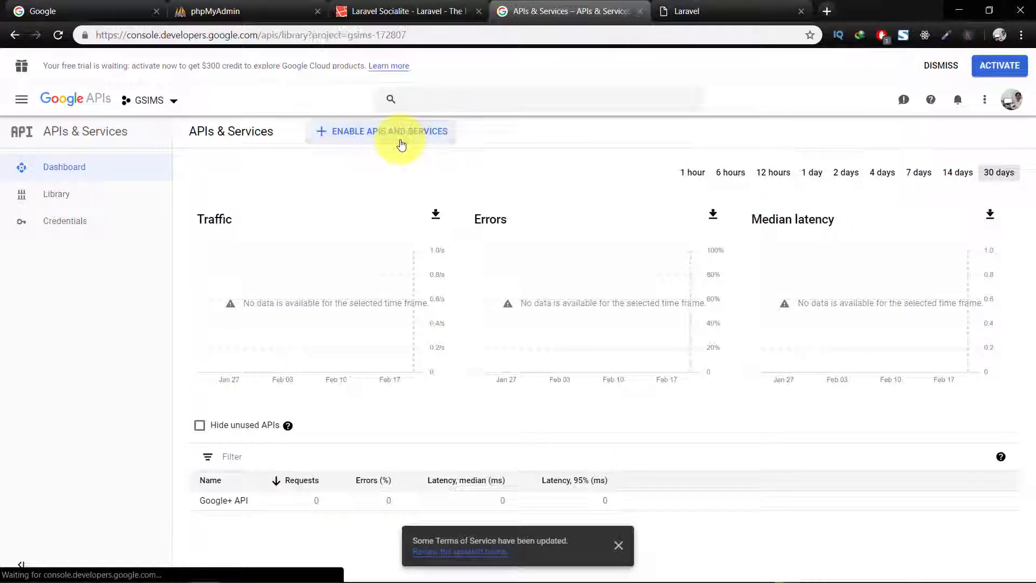
pyautogui.click(384, 130)
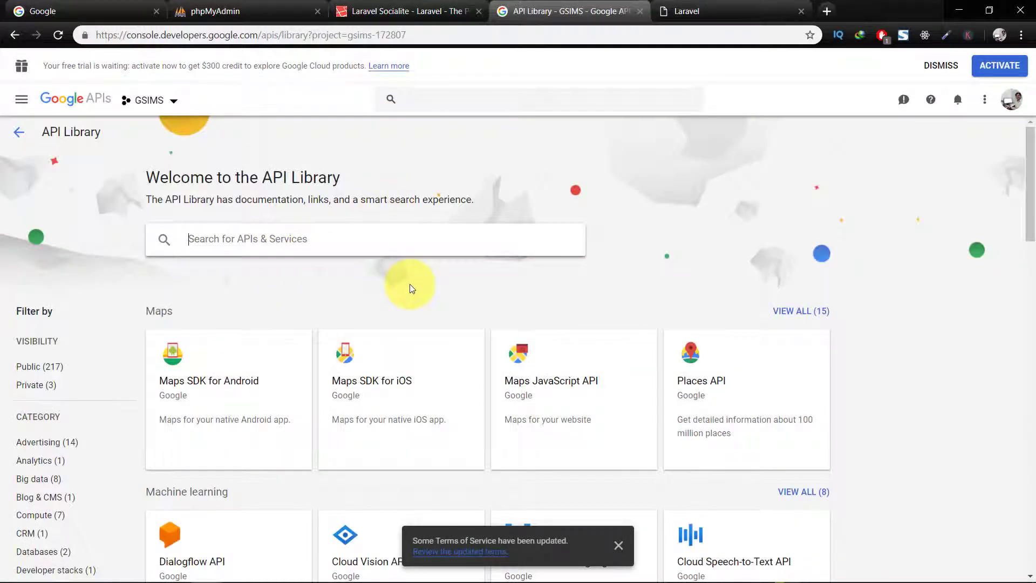
pyautogui.moveTo(817, 360)
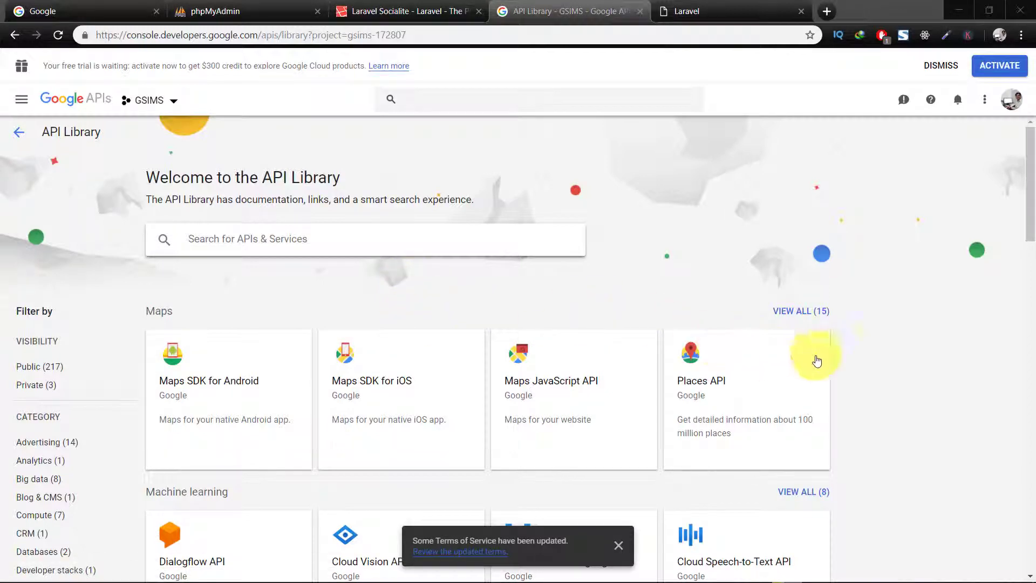
pyautogui.scroll(-3)
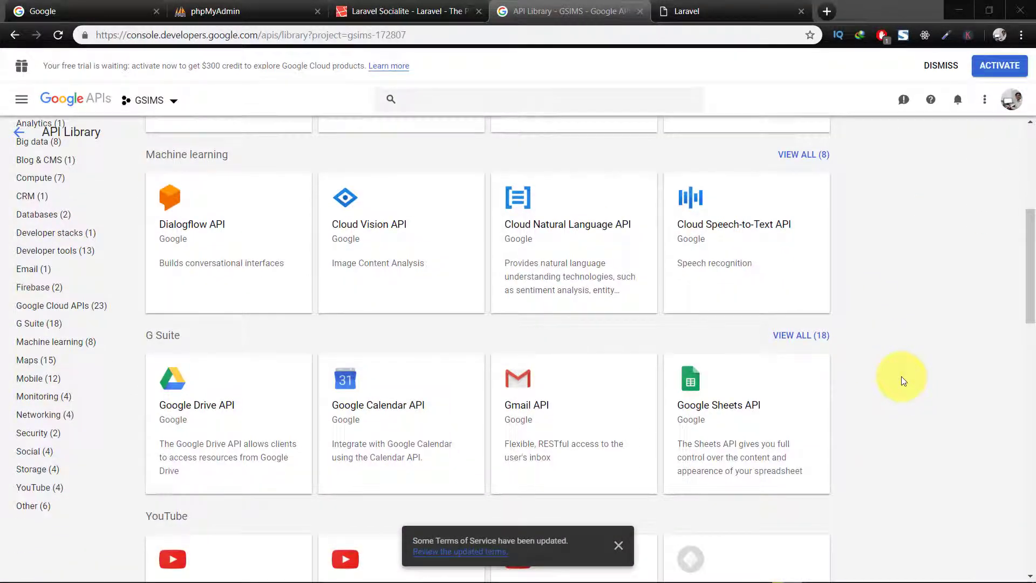
pyautogui.scroll(-3)
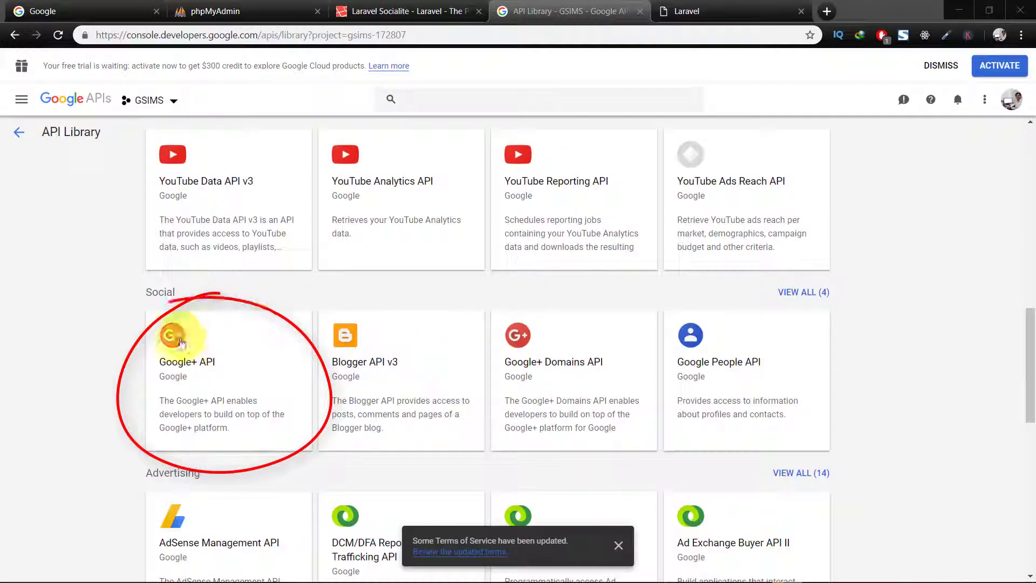
pyautogui.moveTo(185, 364)
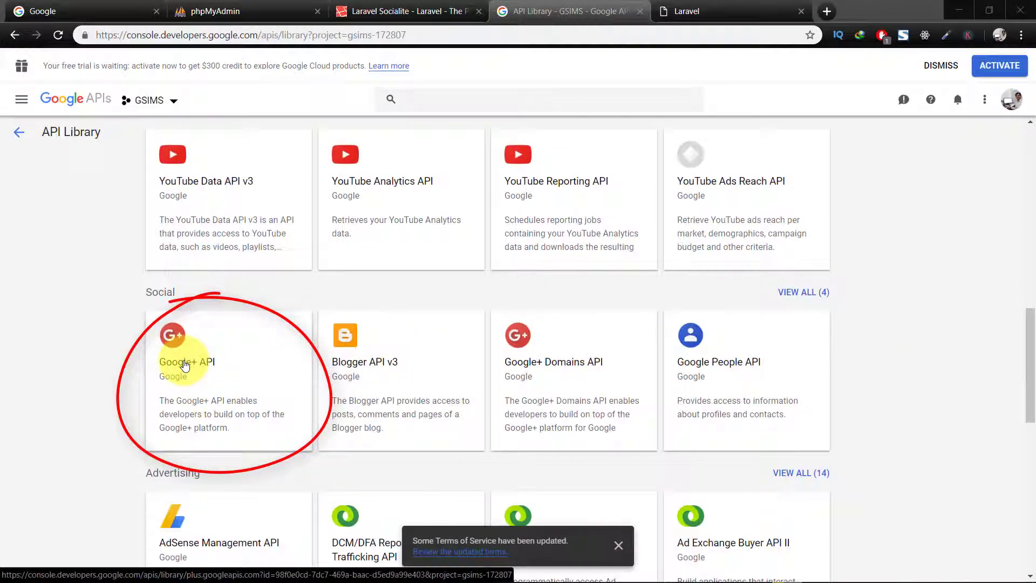
# Disable the Google+ API with confirmation, then enable it again.
pyautogui.click(185, 362)
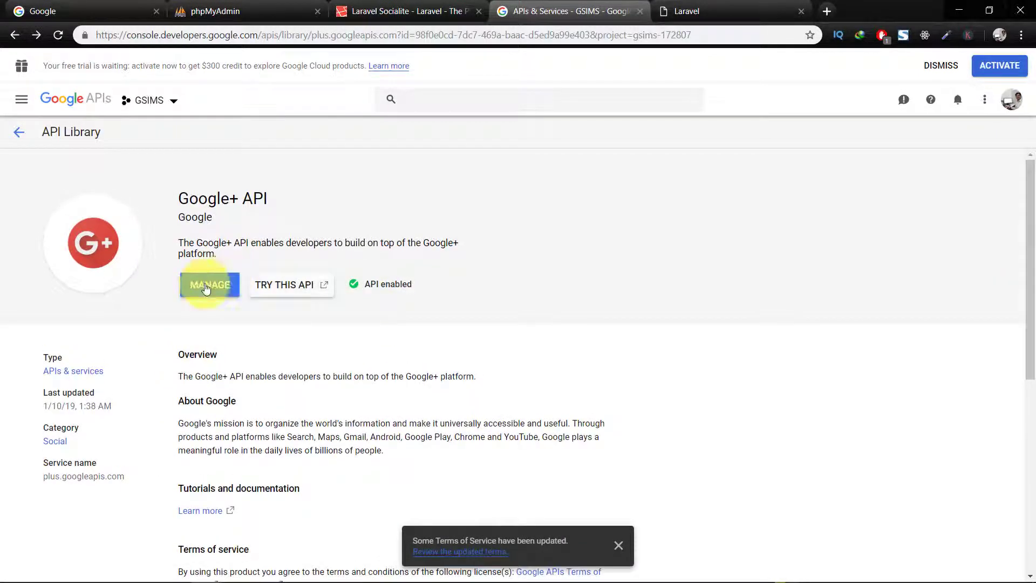
pyautogui.click(209, 284)
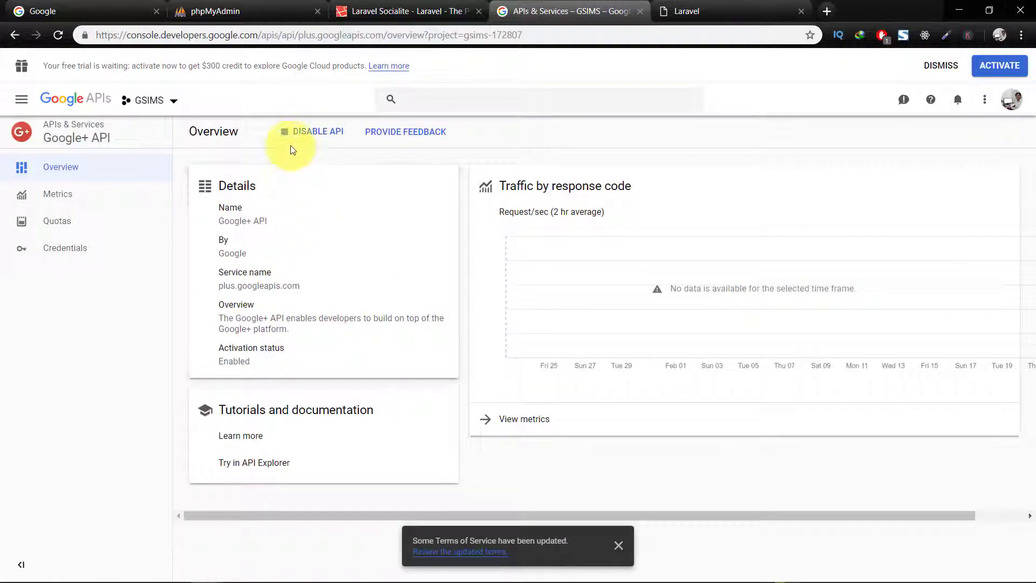
pyautogui.click(312, 131)
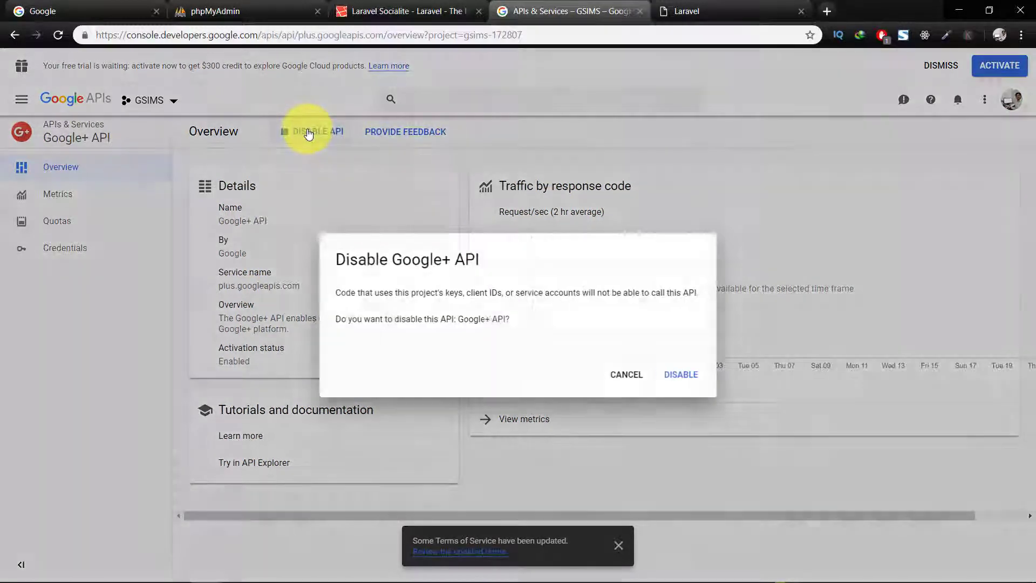
pyautogui.click(681, 373)
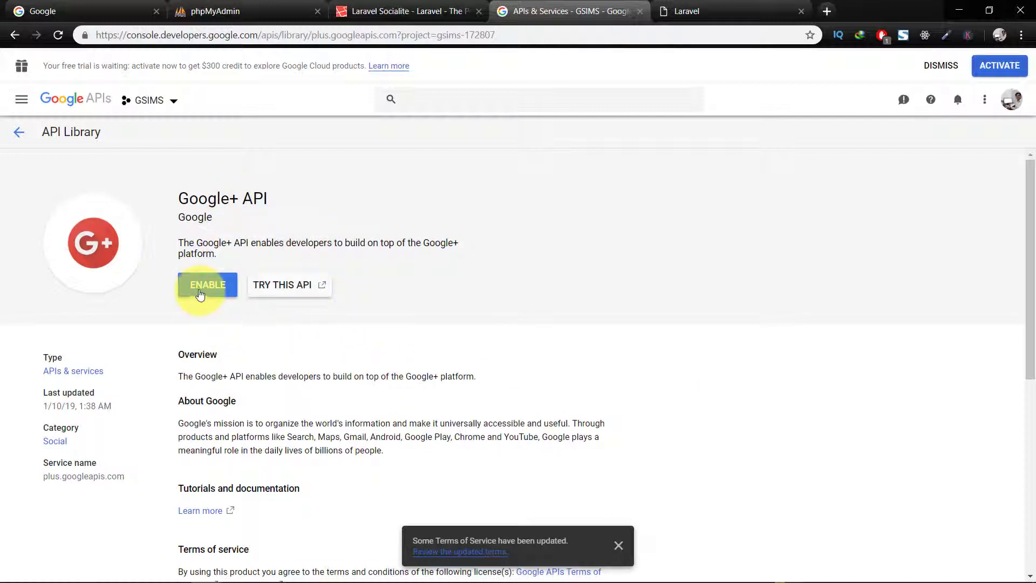
pyautogui.click(207, 285)
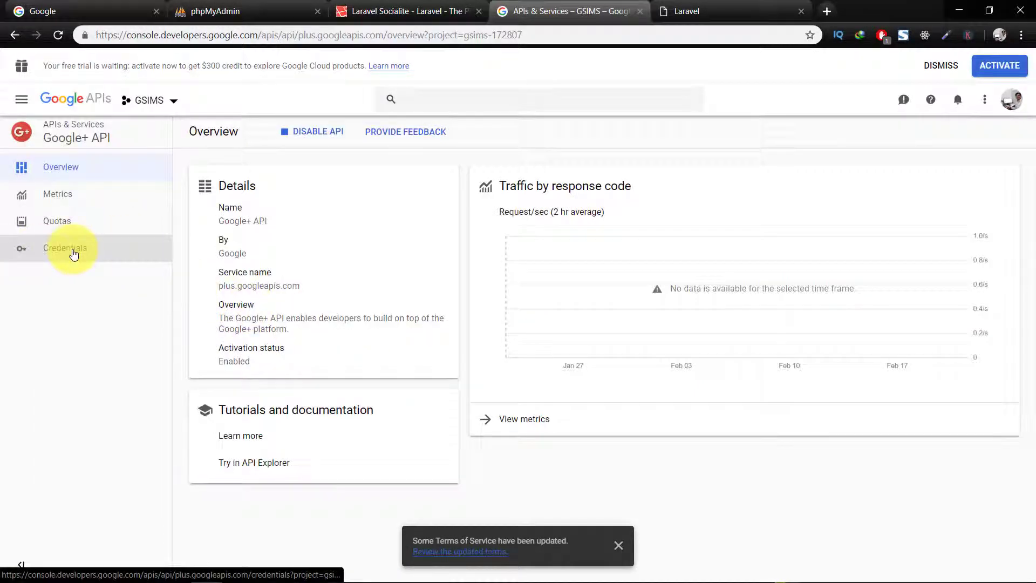
# From Credentials, choose to create a new OAuth client ID.
pyautogui.click(64, 249)
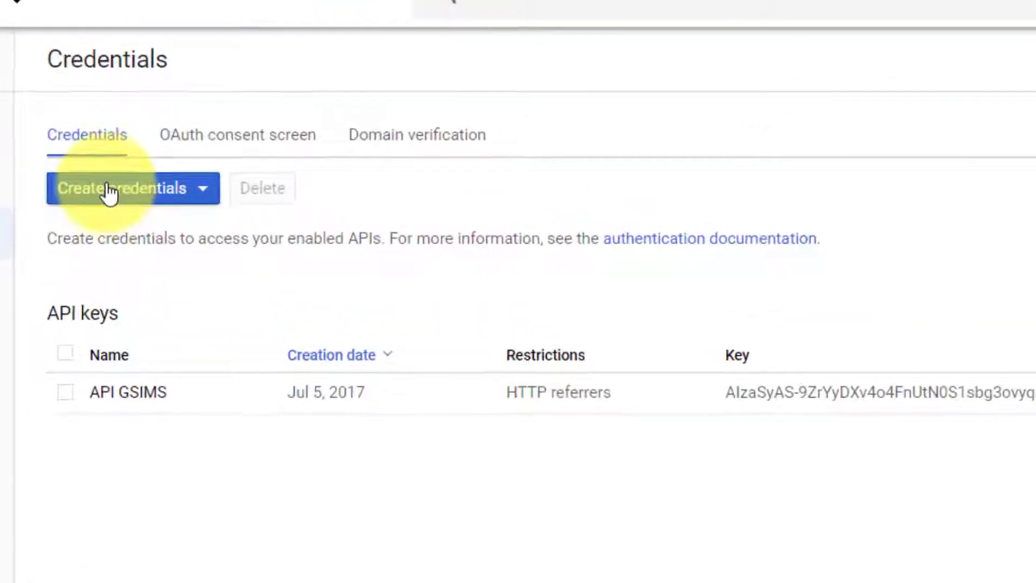
pyautogui.click(118, 187)
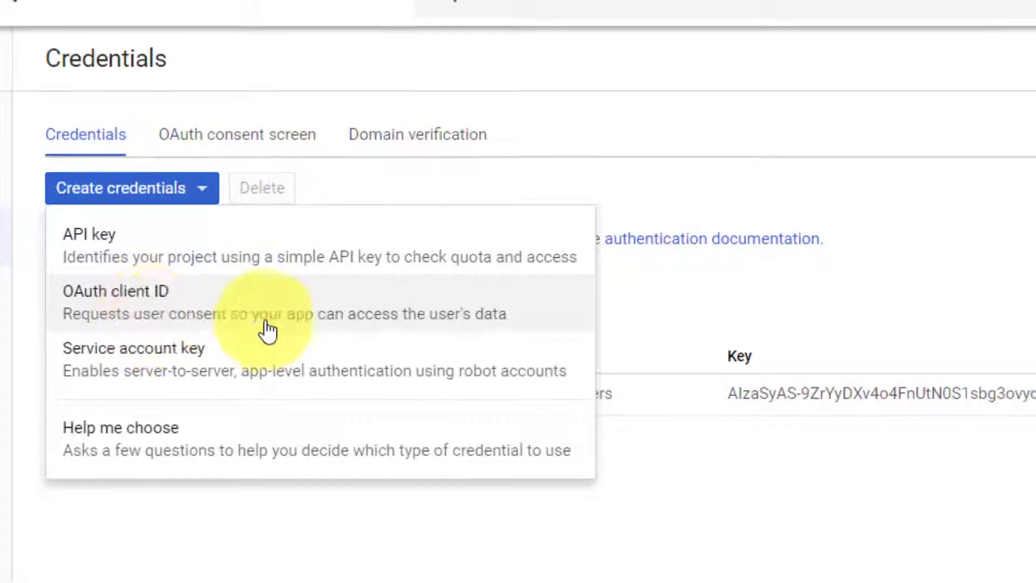
pyautogui.click(114, 292)
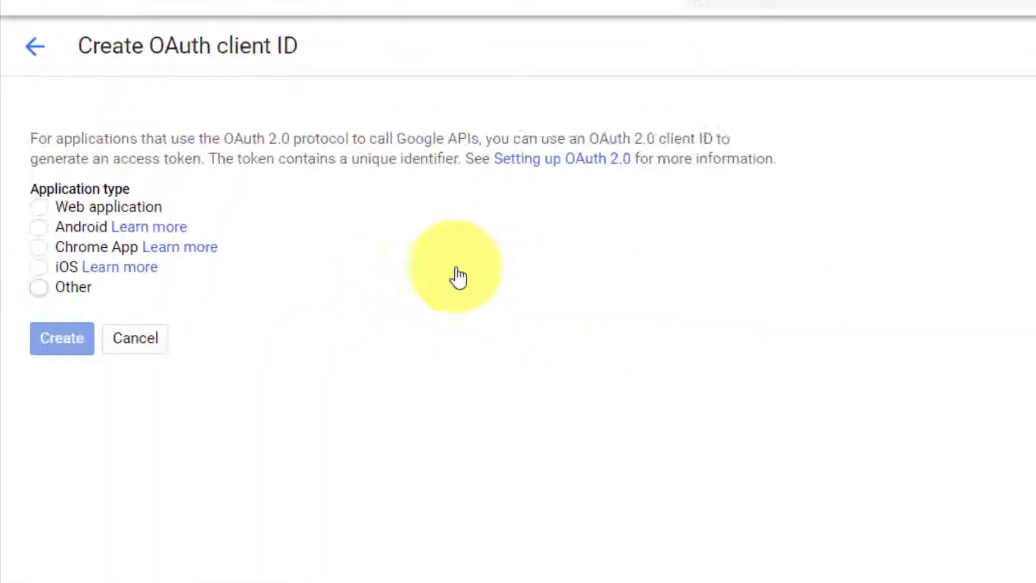
# Choose Web application type and name the client SIMS.
pyautogui.click(41, 206)
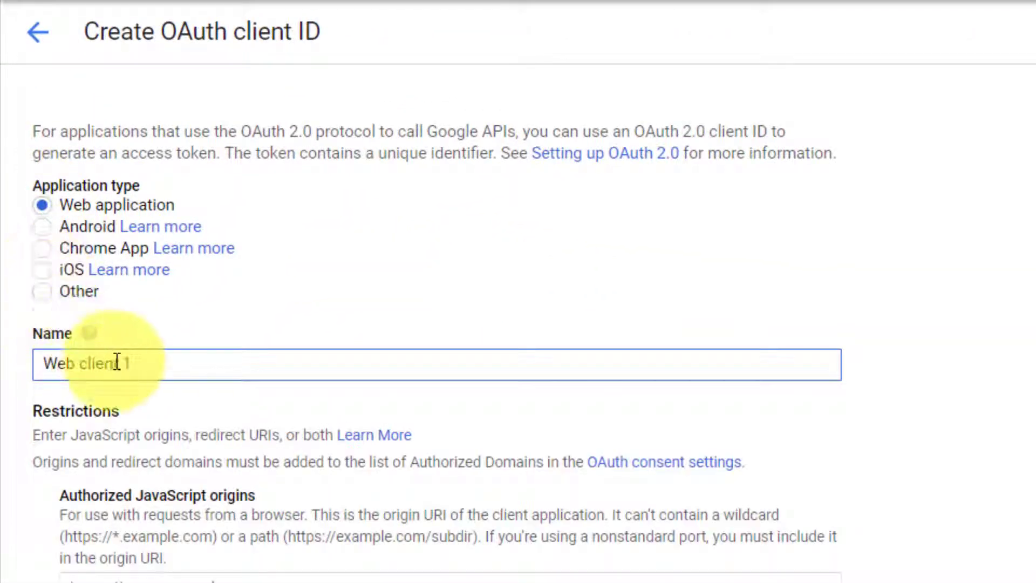
pyautogui.doubleClick(108, 363)
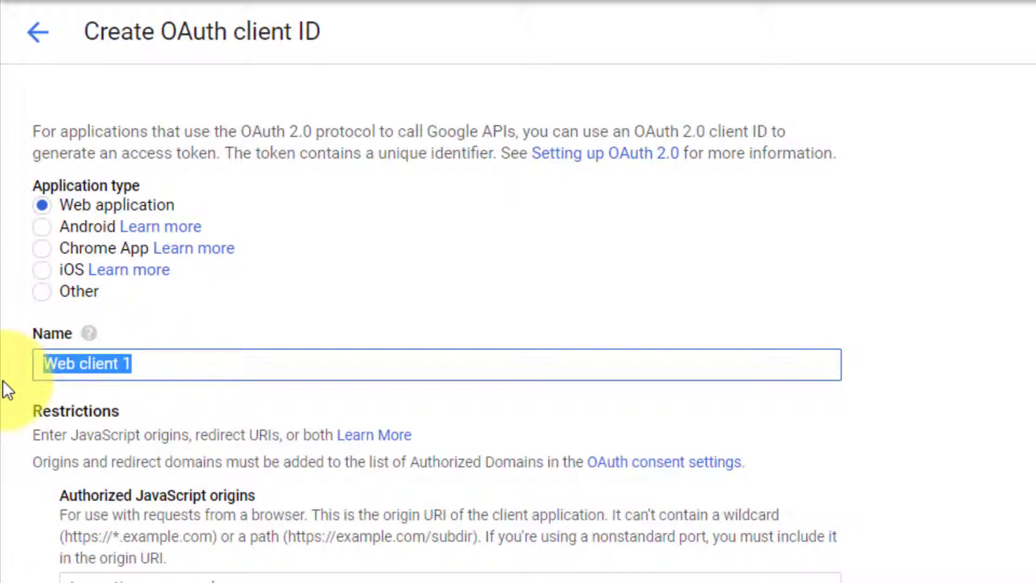
pyautogui.write('SIMS')
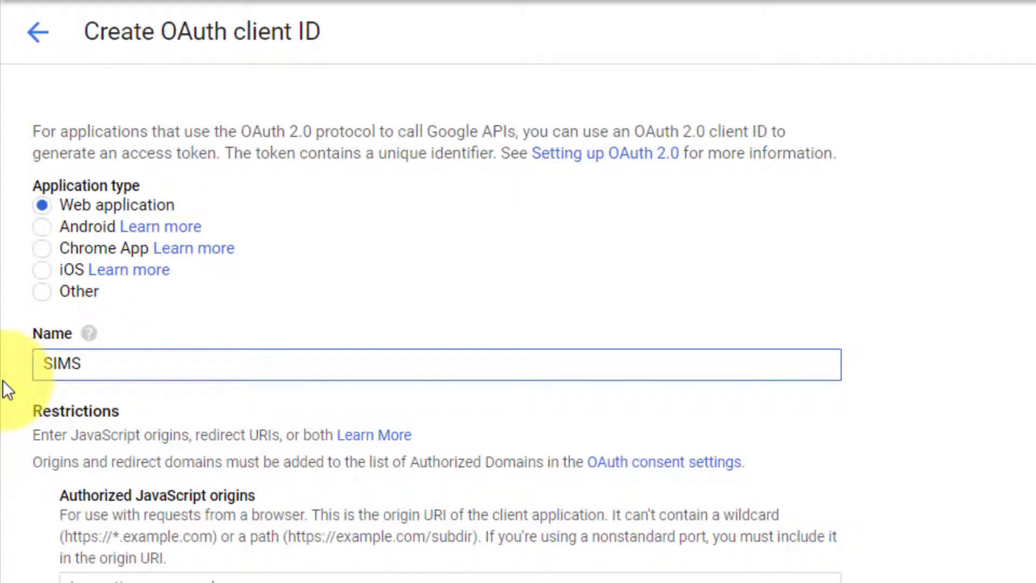
pyautogui.scroll(-3)
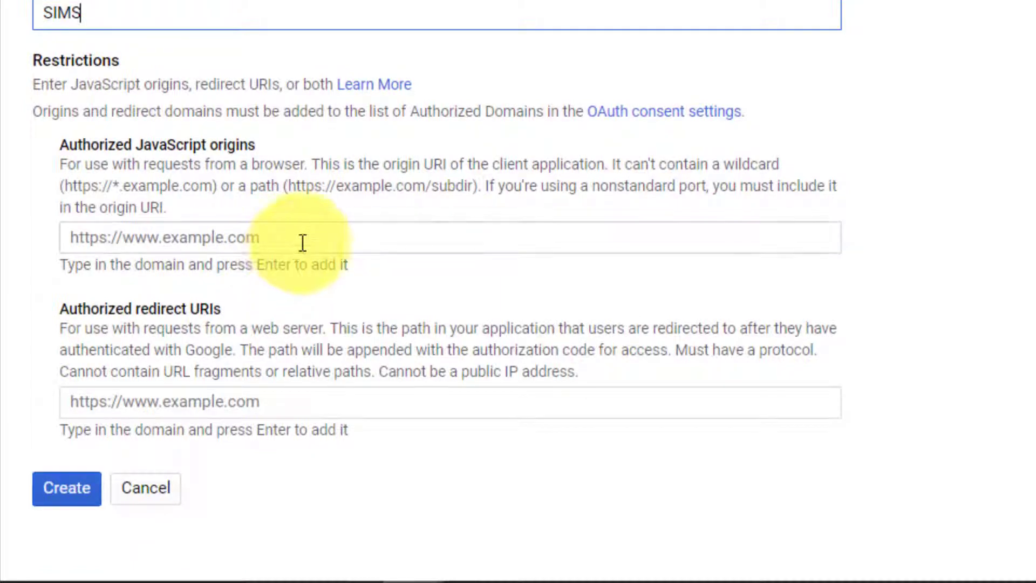
pyautogui.click(303, 237)
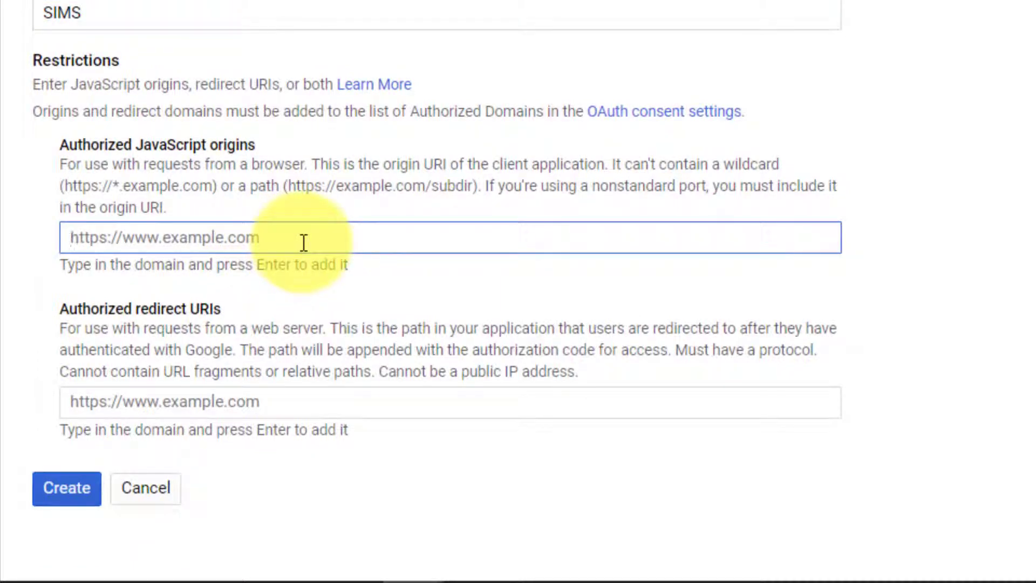
pyautogui.write('http')
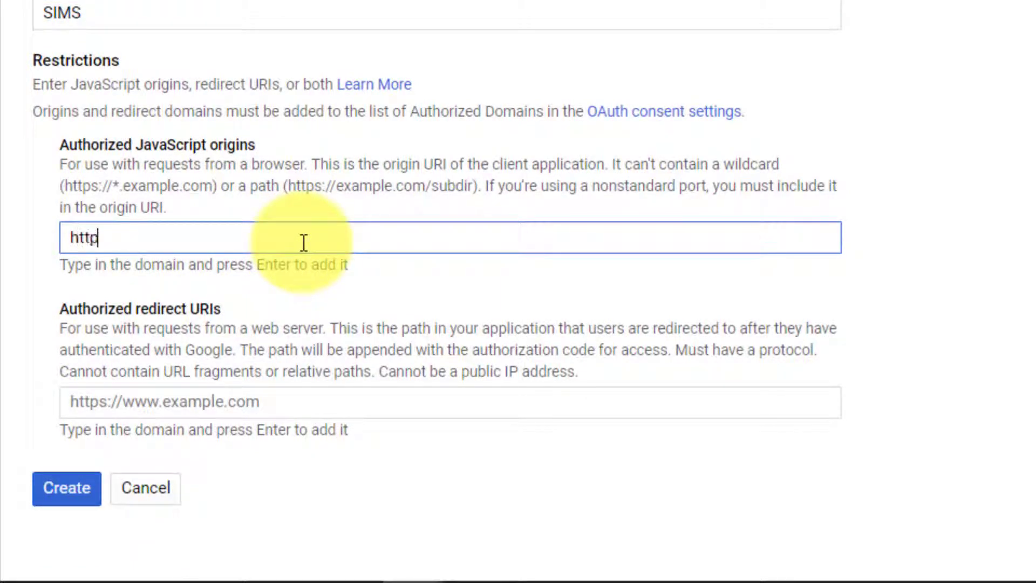
pyautogui.write('://1')
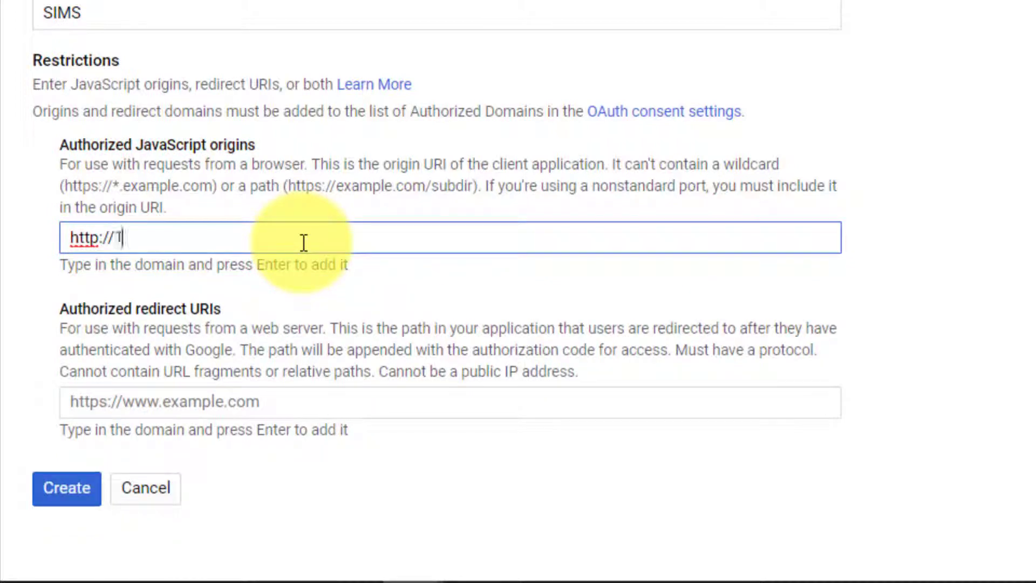
pyautogui.write('27.0.0.1')
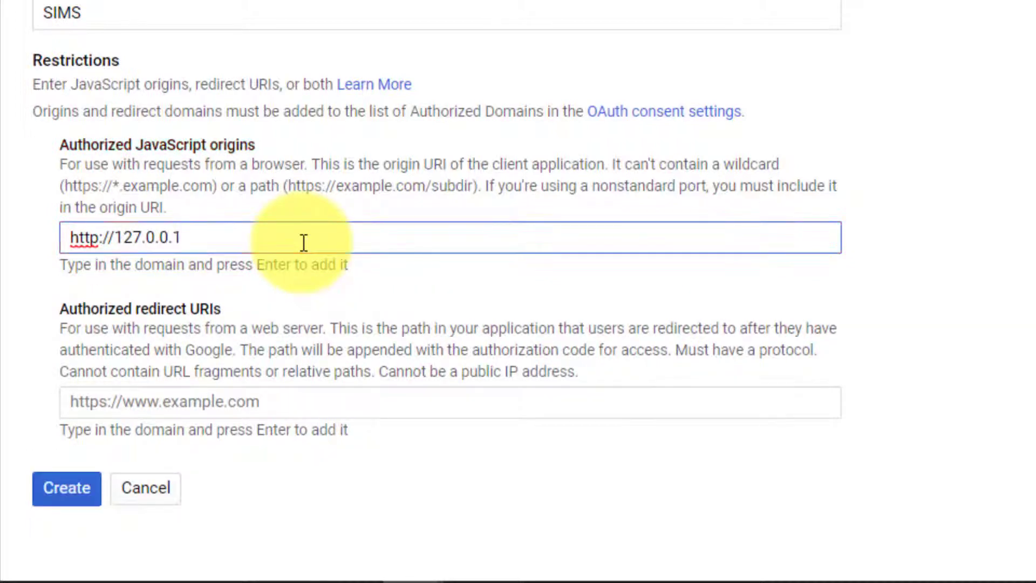
pyautogui.write(':80')
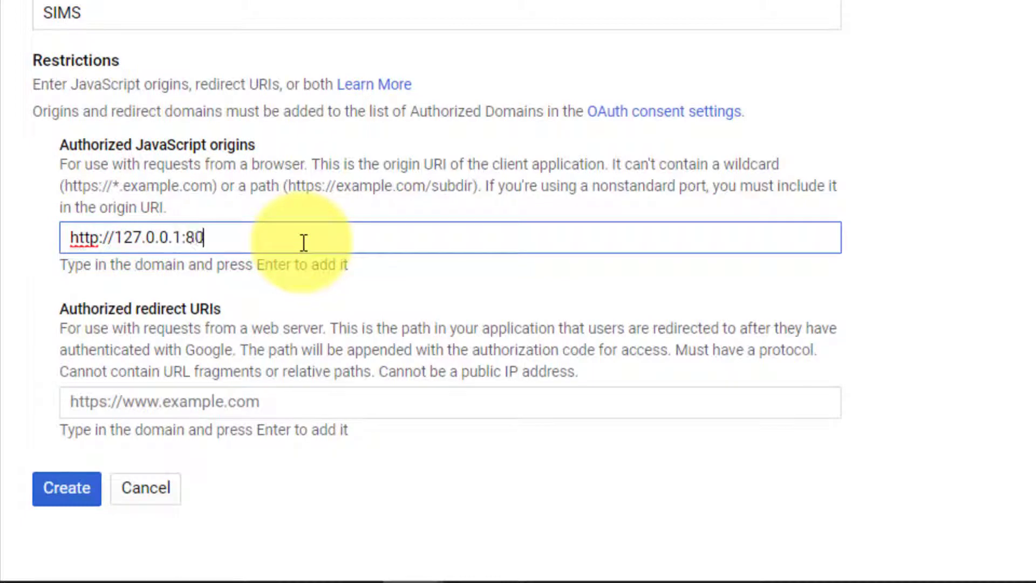
pyautogui.press('Enter')
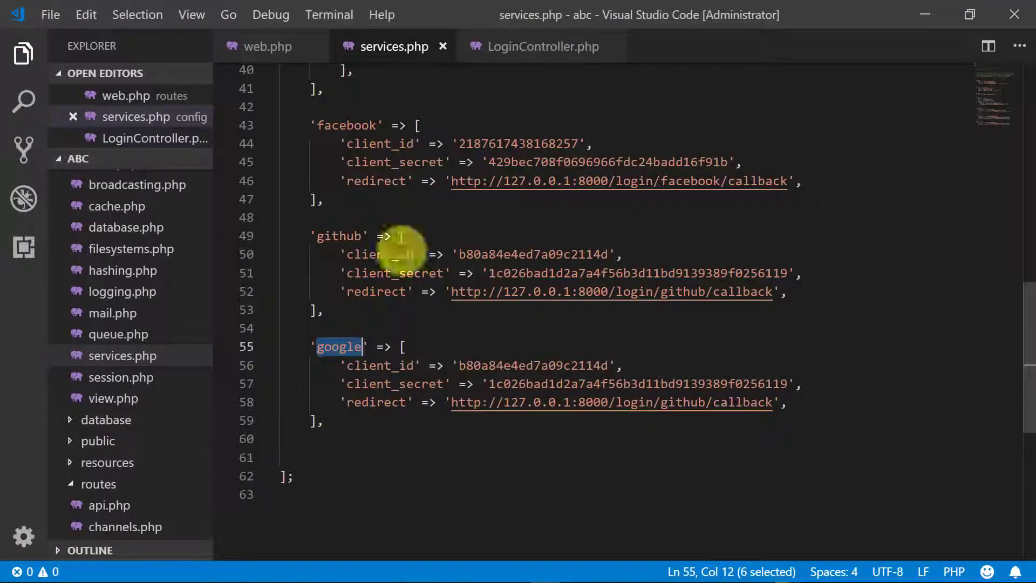
pyautogui.click(268, 47)
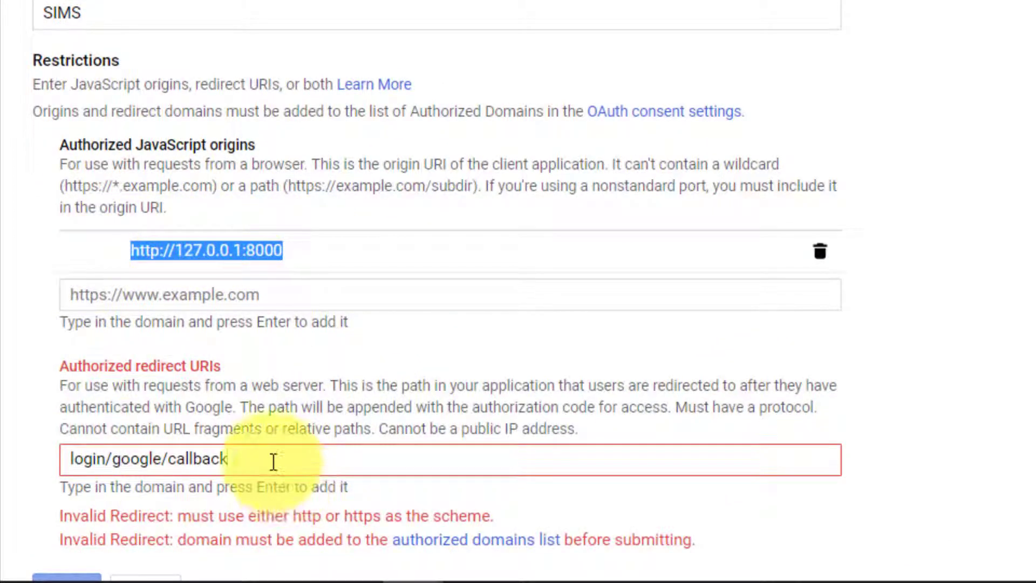
pyautogui.write('http://127.0.0.1:8000/')
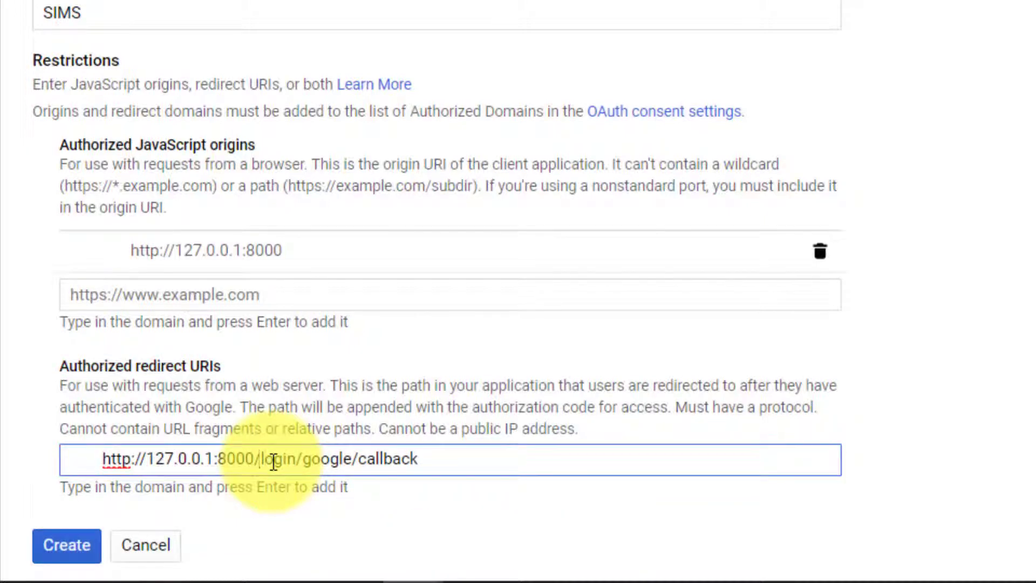
pyautogui.press('Enter')
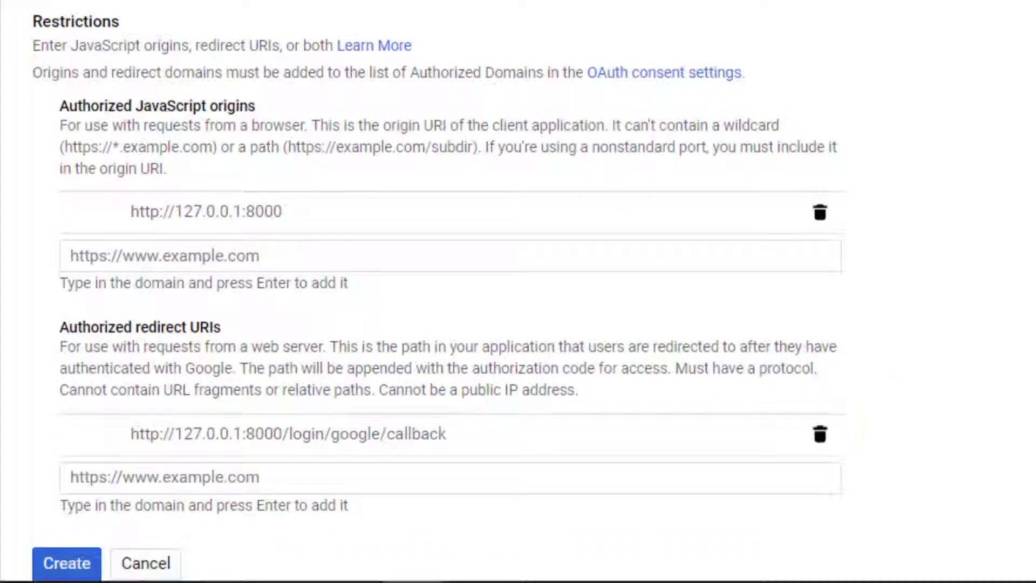
# Create the SIMS OAuth client with these settings.
pyautogui.click(67, 579)
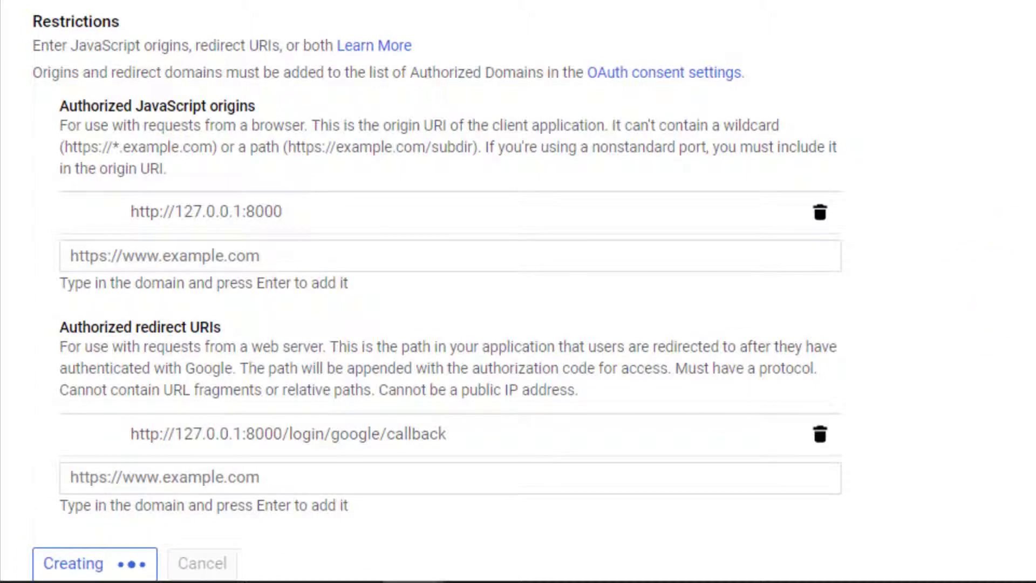
pyautogui.click(95, 578)
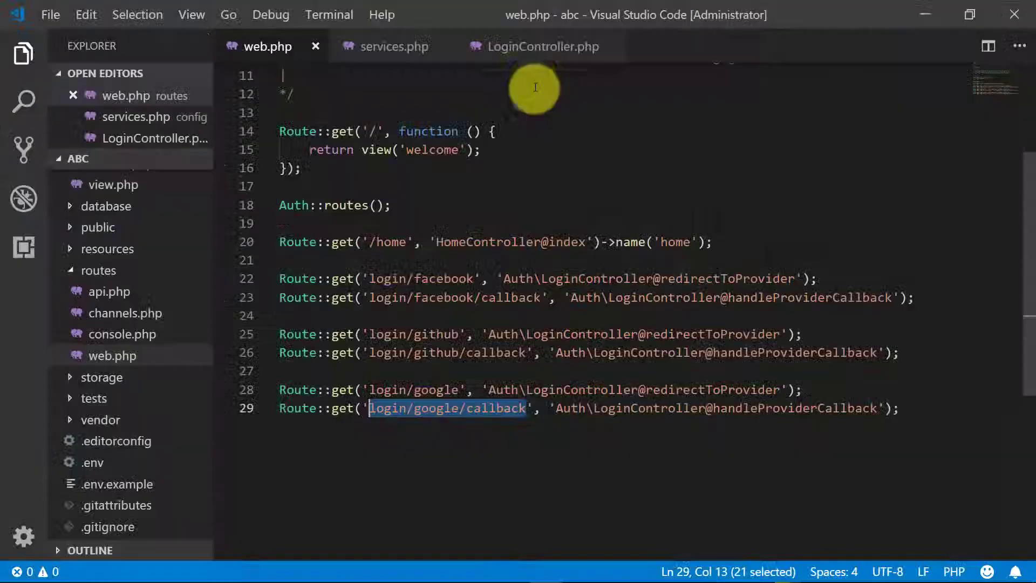
# Select the new client ID in the confirmation dialog for copying.
pyautogui.click(393, 46)
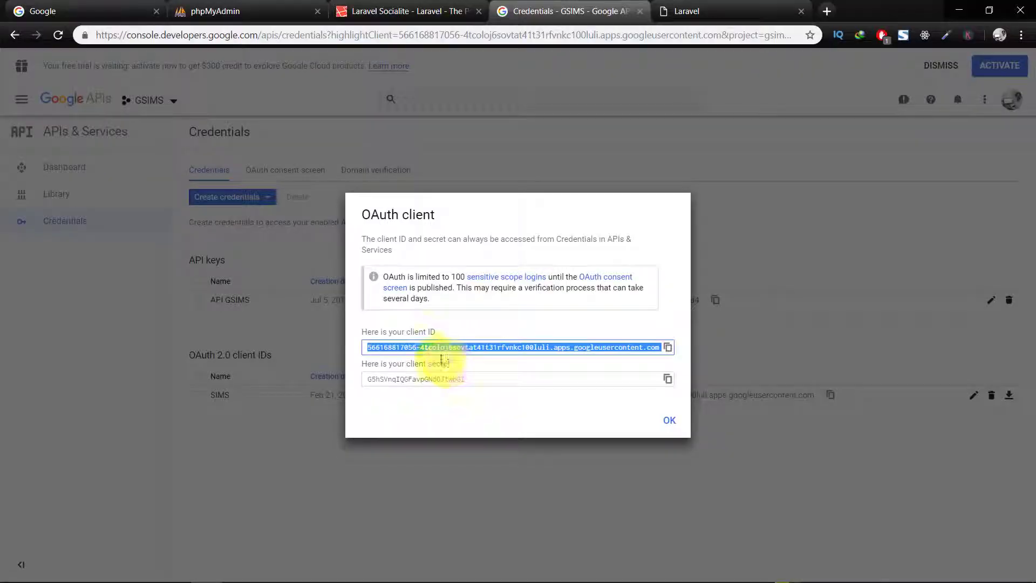
pyautogui.click(666, 379)
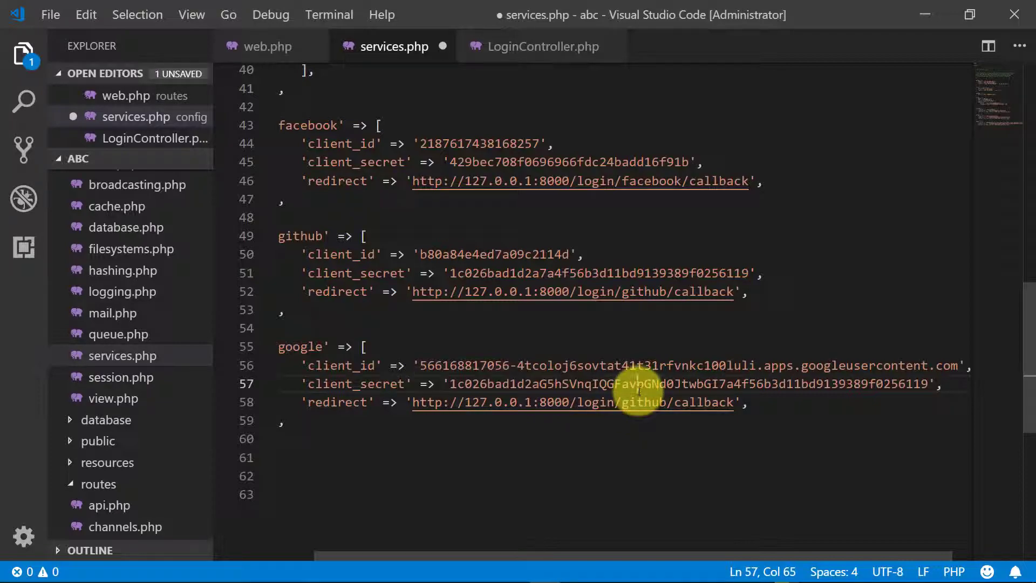
# Paste the client secret into the google entry and check the callback URL says google.
pyautogui.press('Ctrl+s')
pyautogui.write('oogle')
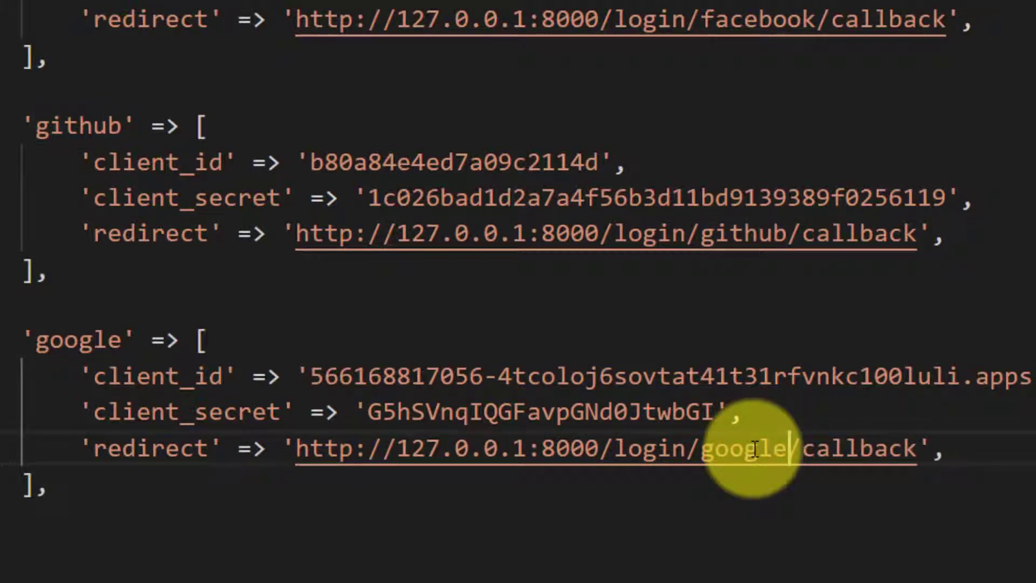
pyautogui.doubleClick(749, 447)
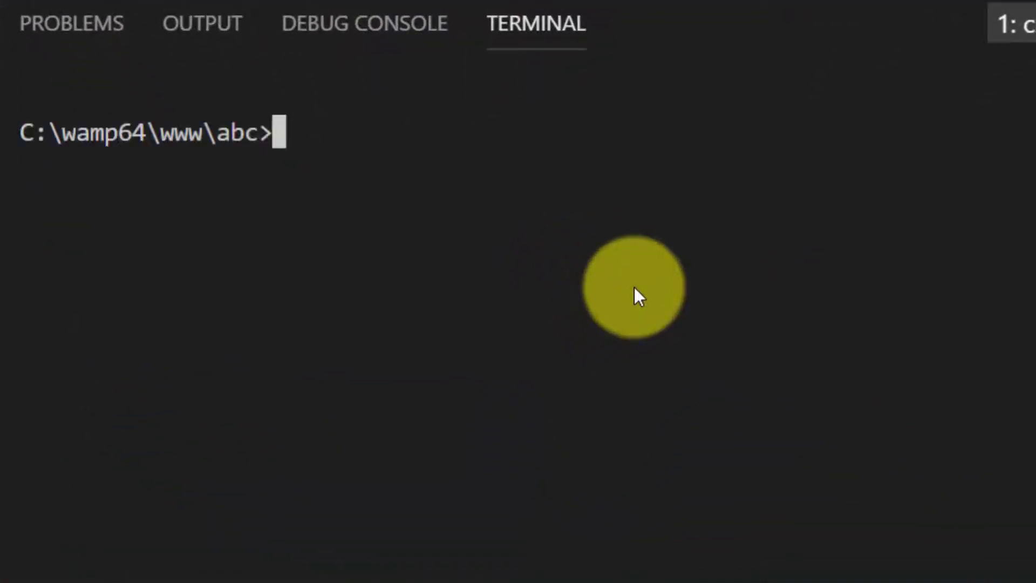
# Start the Laravel dev server with php artisan serve from the integrated terminal.
pyautogui.write('php artisan')
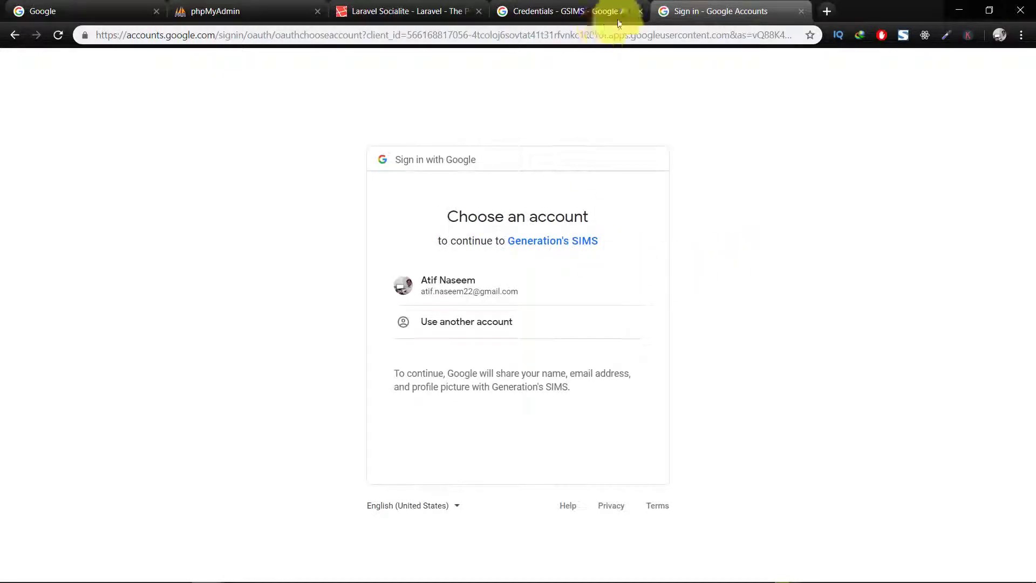
# Choose the listed Google account and land back on the local Laravel homepage at 127.0.0.1:8000.
pyautogui.click(452, 290)
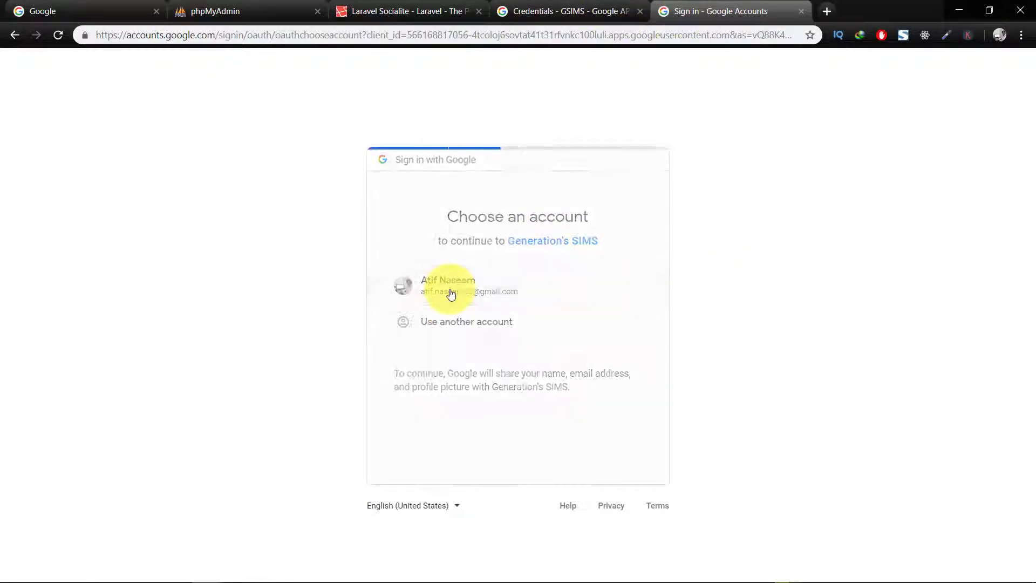
pyautogui.click(451, 291)
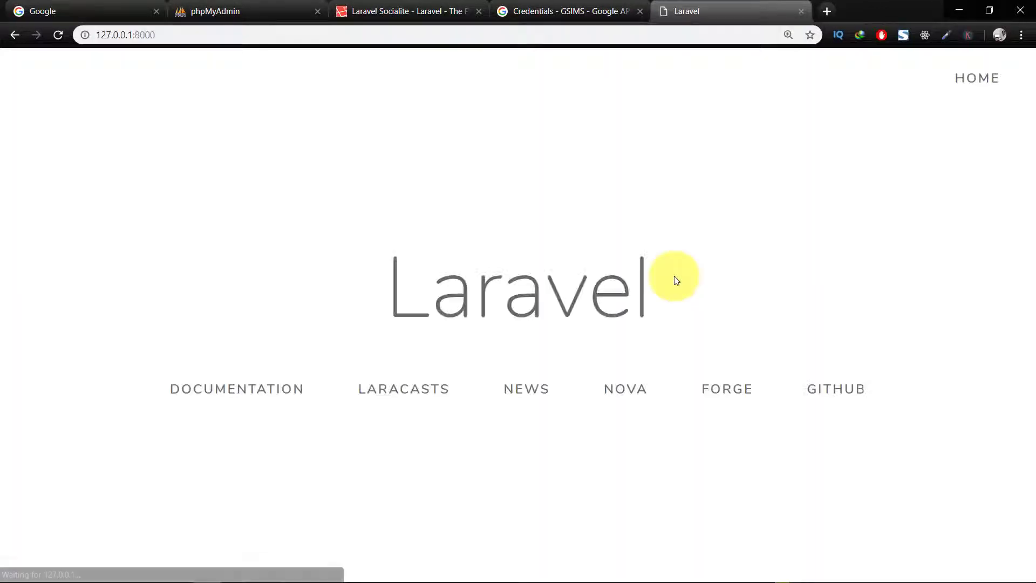
pyautogui.click(976, 77)
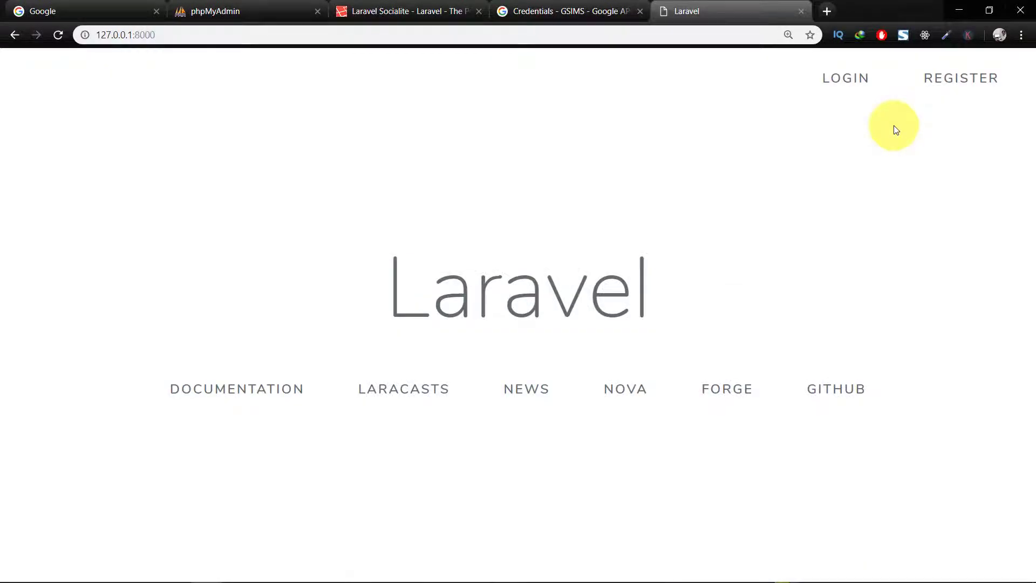
pyautogui.moveTo(674, 65)
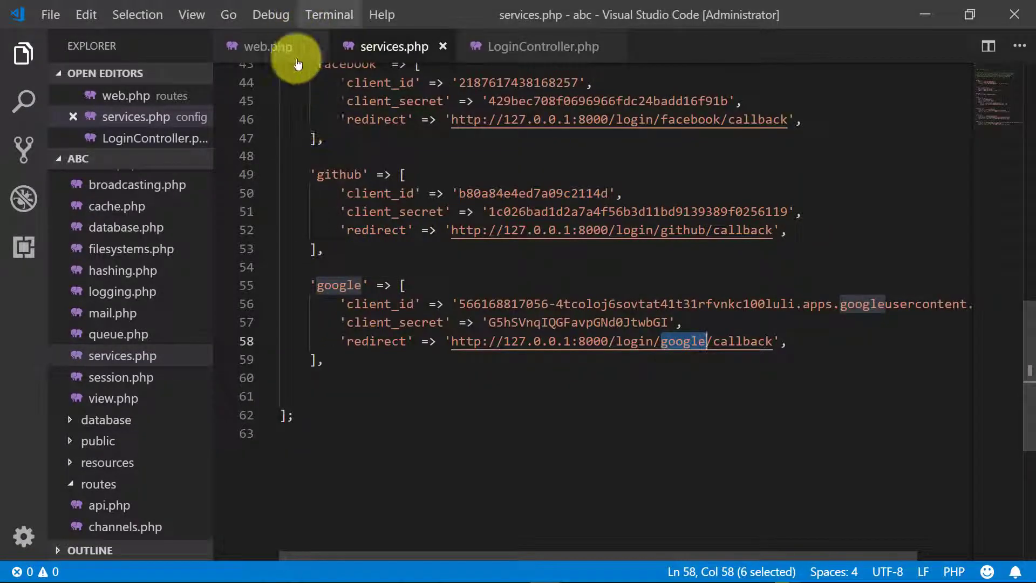
# After reviewing web.php and services.php, switch redirectToProvider's driver to 'facebook' in LoginController.php.
pyautogui.click(268, 47)
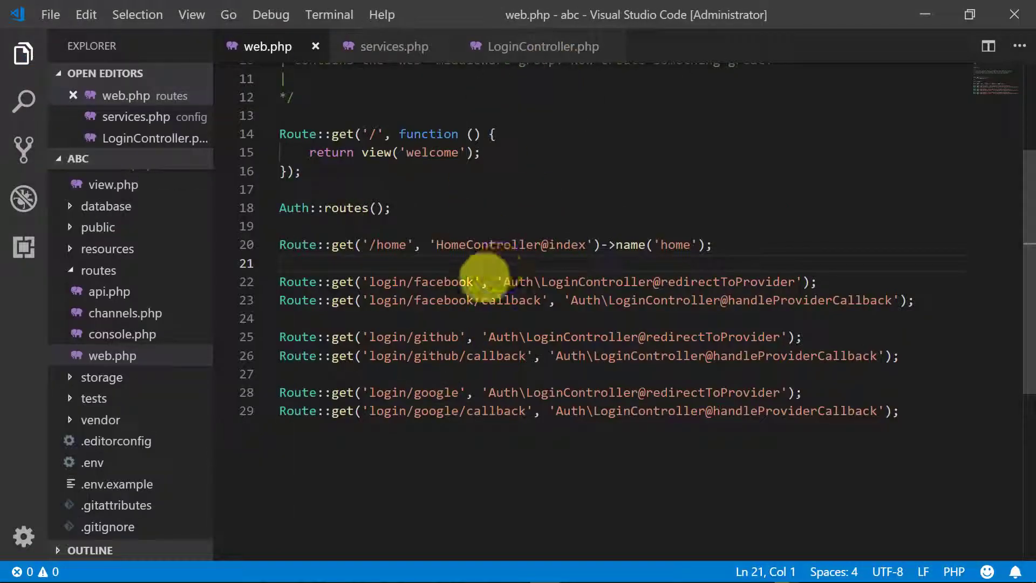
pyautogui.click(390, 45)
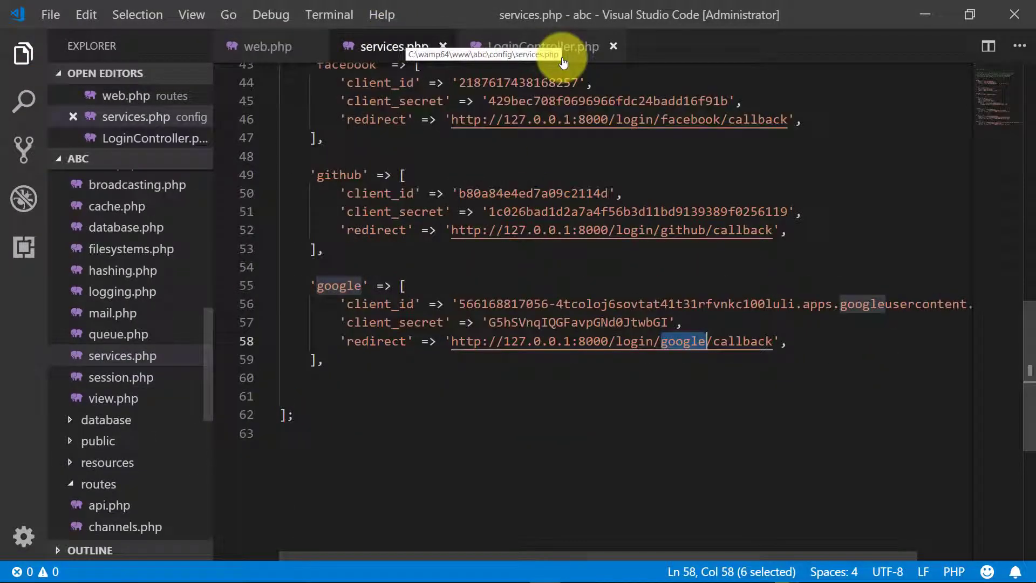
pyautogui.click(543, 47)
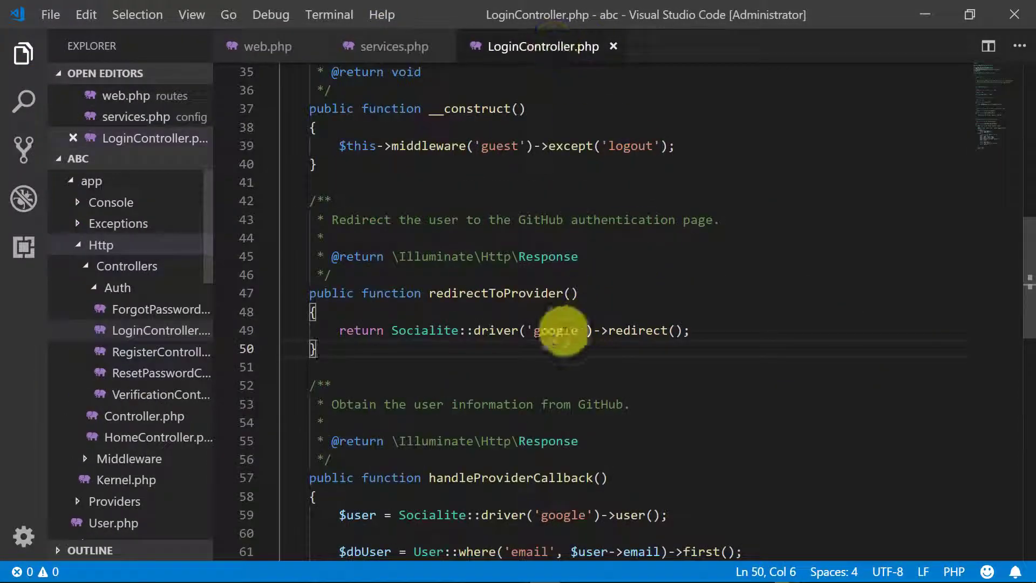
pyautogui.write('facebook')
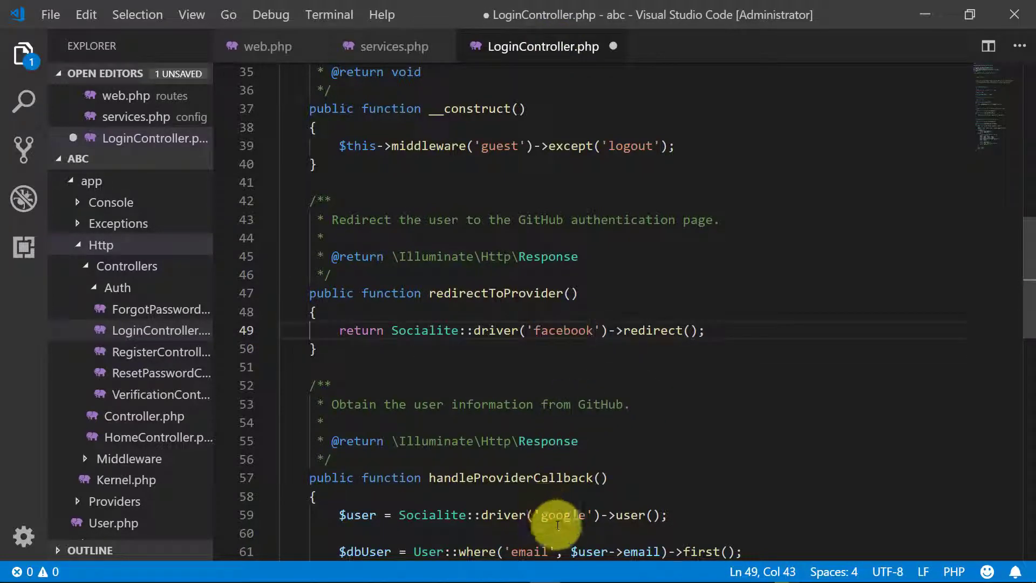